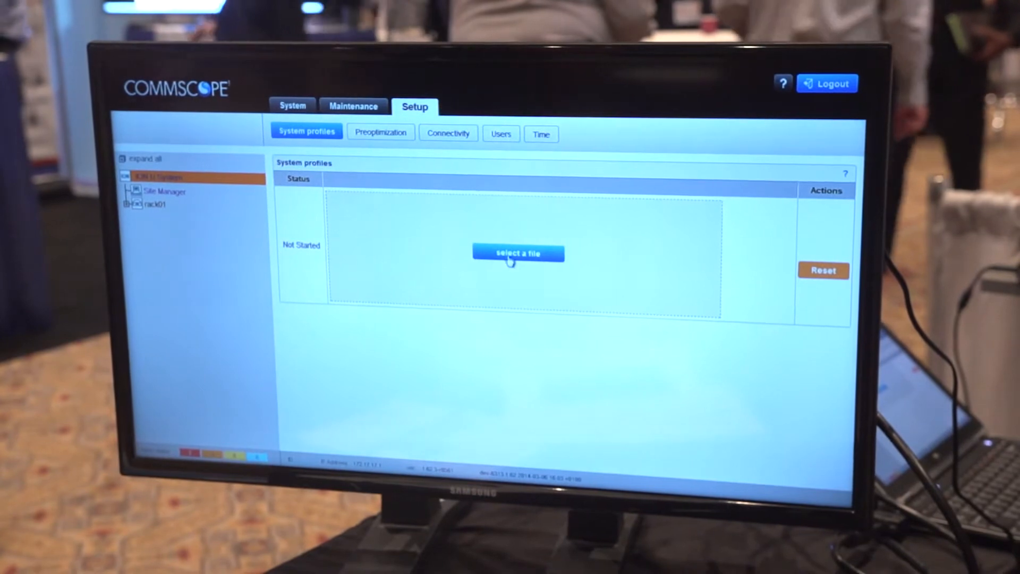
Bring up the file picker for the system profile on the System profiles page
left_click(517, 253)
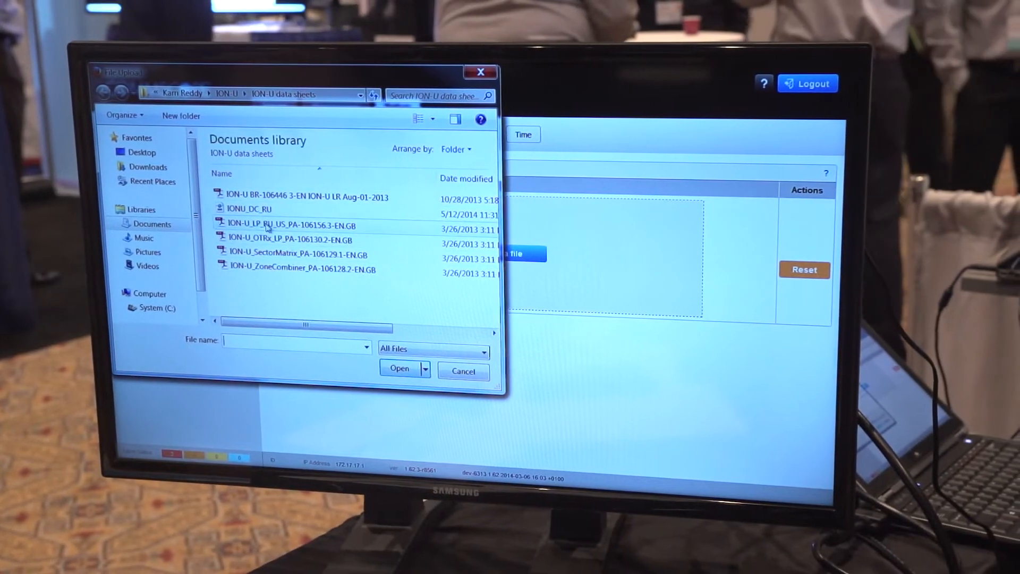
Choose the IONU_DC_RU profile file and submit it for import
left_click(250, 199)
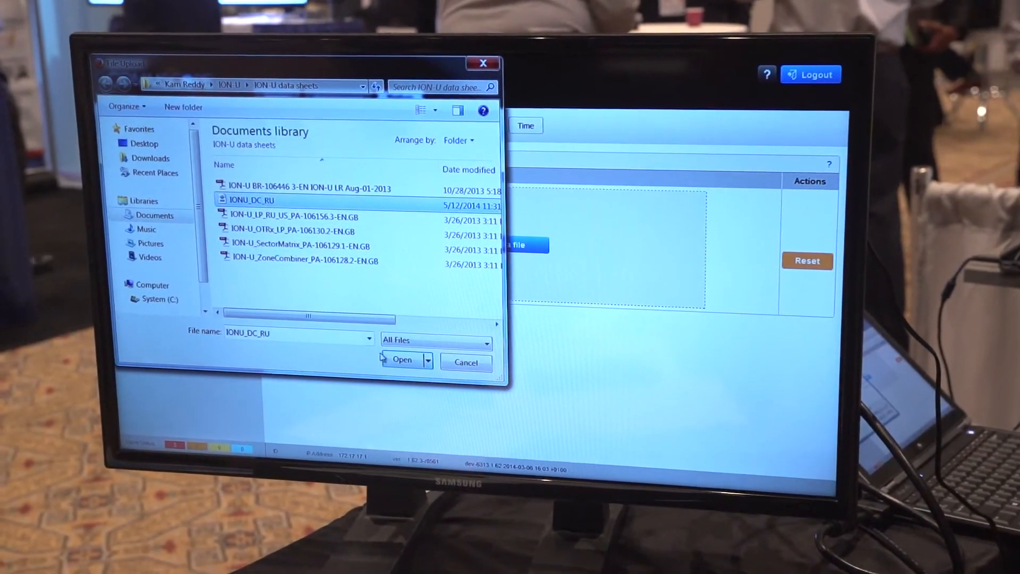
left_click(401, 359)
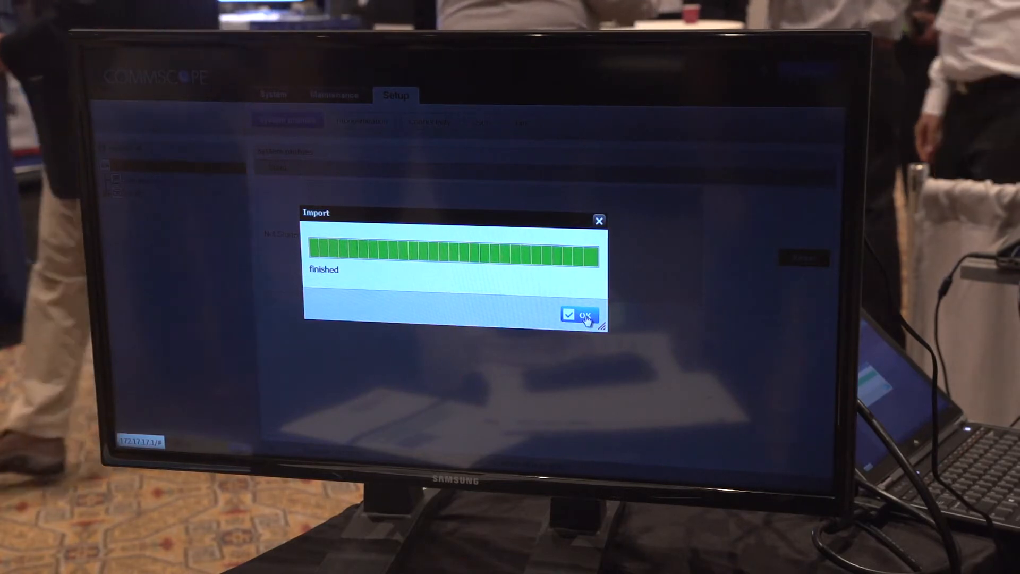
Acknowledge the finished import and continue to the Populating Hardware wizard
left_click(582, 314)
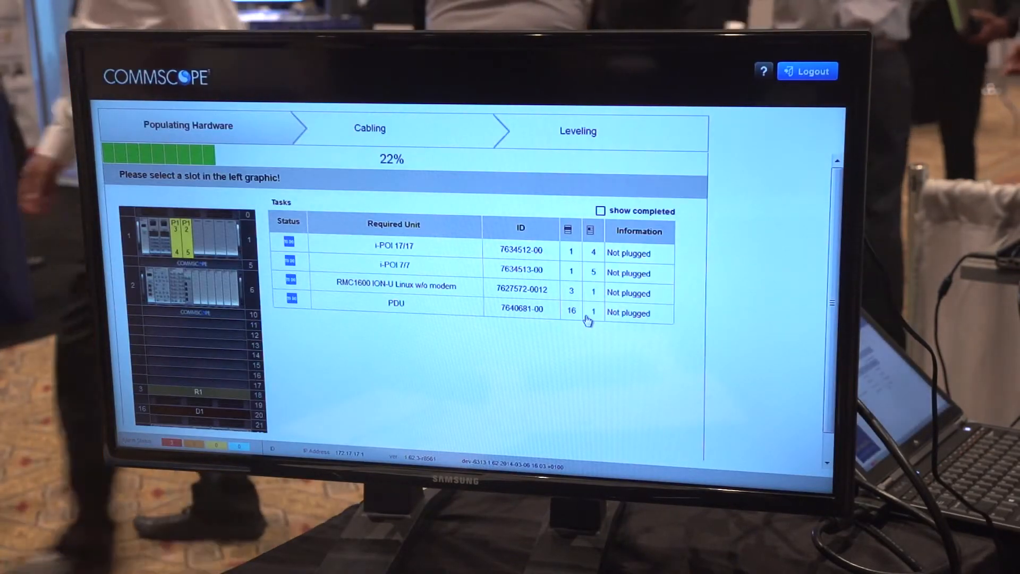